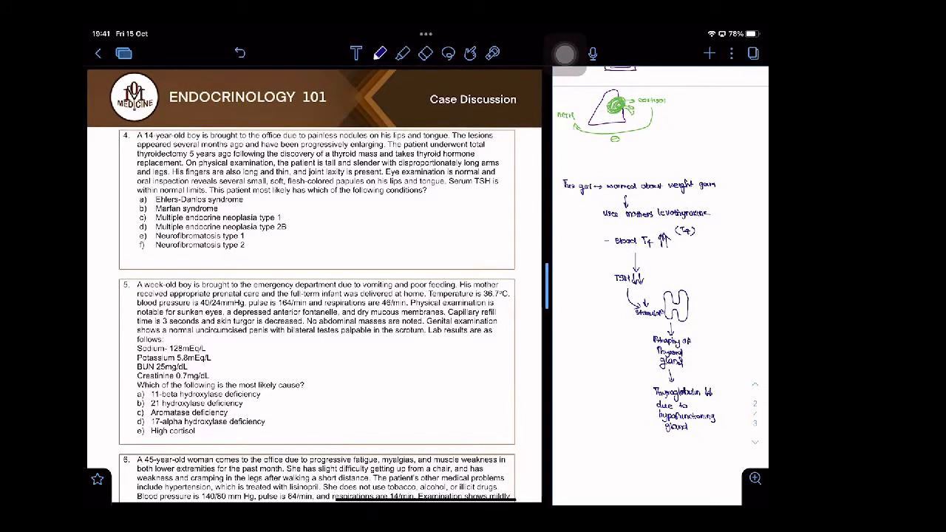
{"action": "mouse_move", "coordinate": [659, 152]}
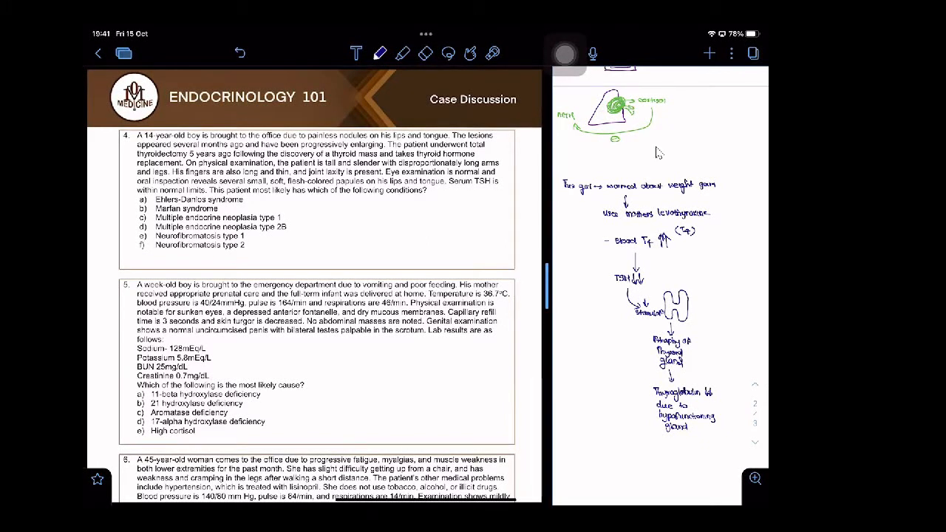
- Scroll the notes pane down to a fresh page for the Q4 notes
{"action": "scroll", "scroll_direction": "down", "scroll_amount": 3}
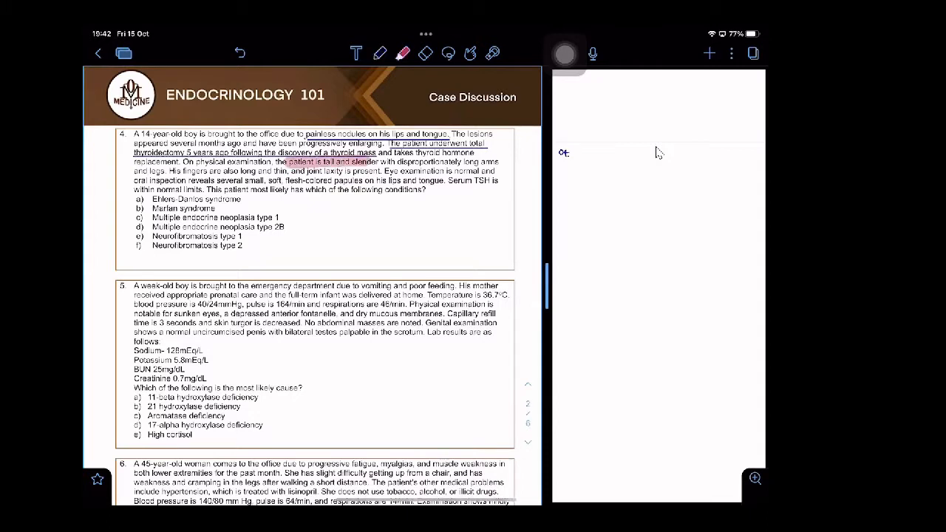
- Extend the tall-and-slender highlight across 'disproportionately long arms and legs'
{"action": "left_click_drag", "start_coordinate": [369, 162], "coordinate": [495, 161]}
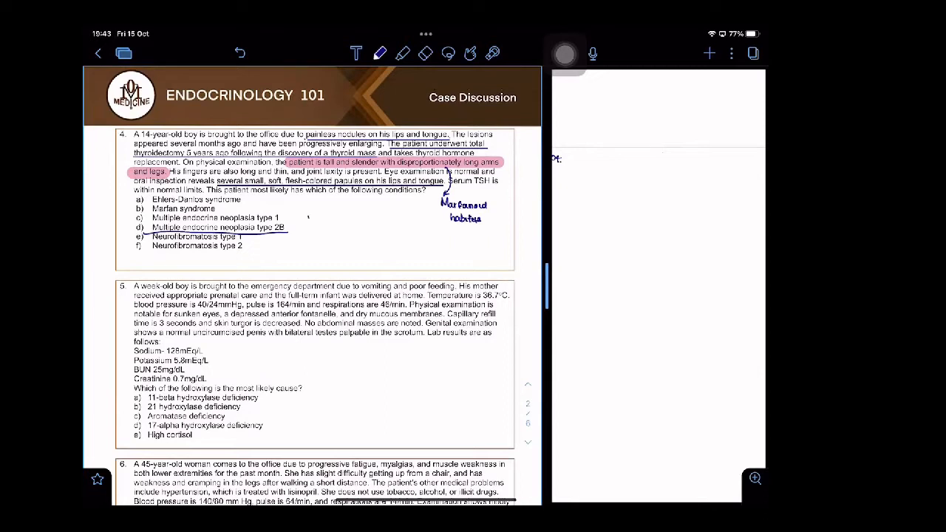
- Write 'MEN' and sketch the pituitary, pancreas and parathyroid glands beside question 4
{"action": "type", "text": "MEN 1 –"}
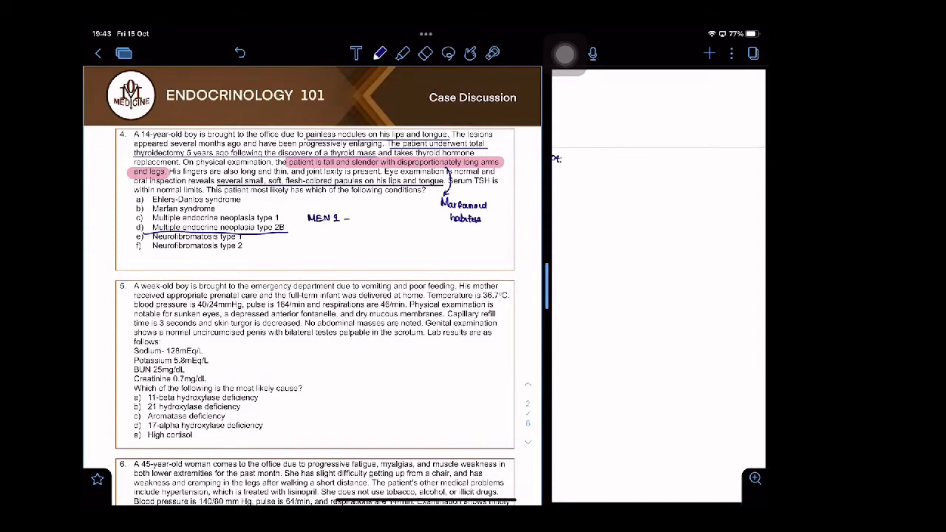
{"action": "left_click_drag", "start_coordinate": [358, 209], "coordinate": [374, 220]}
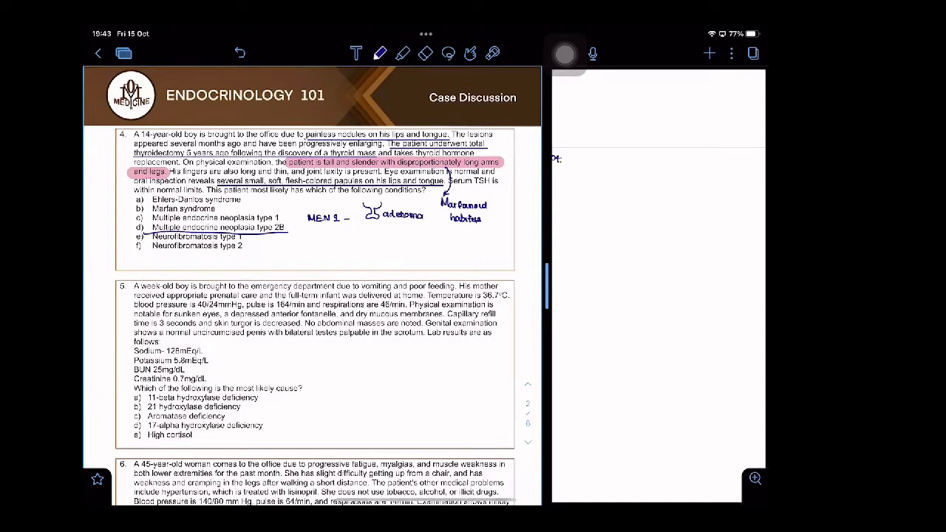
{"action": "left_click_drag", "start_coordinate": [361, 232], "coordinate": [395, 230]}
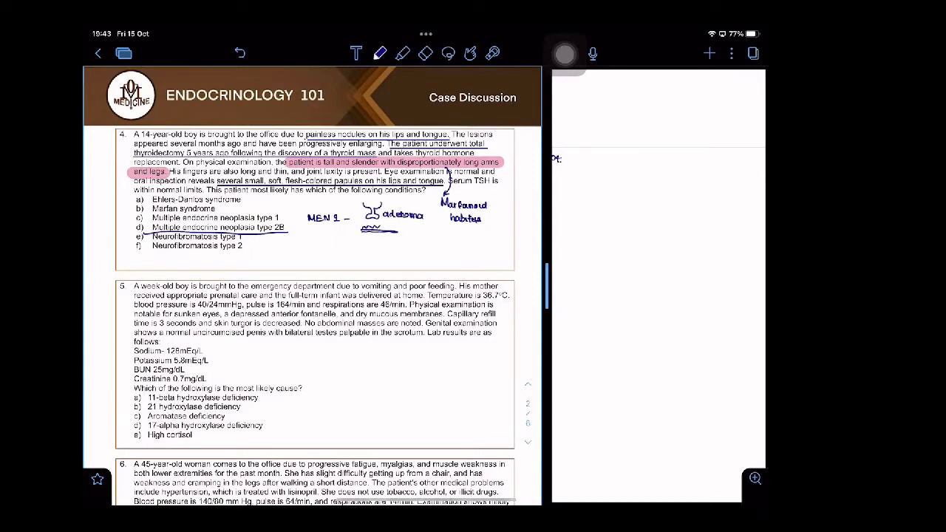
{"action": "left_click_drag", "start_coordinate": [361, 233], "coordinate": [406, 229]}
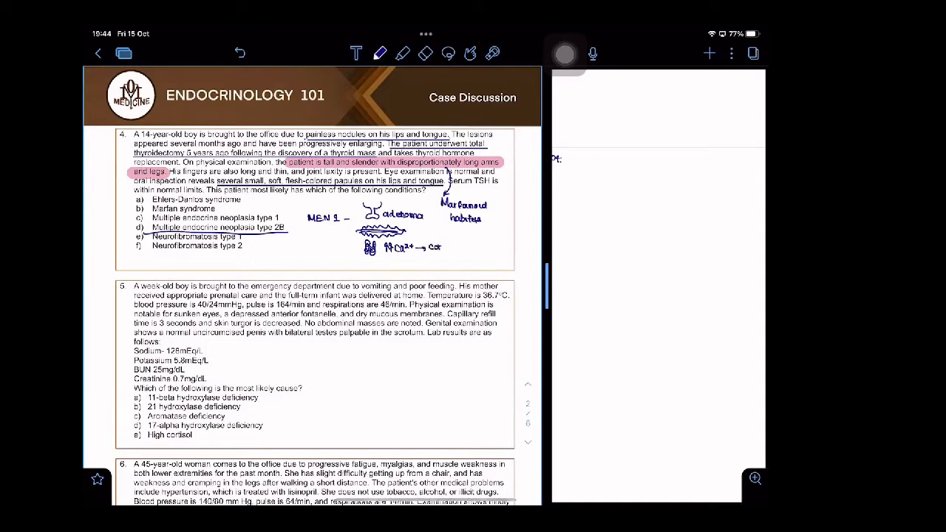
- Annotate cortisol and add a 'kidney stones' line below the constipation note
{"action": "type", "text": "cortisol"}
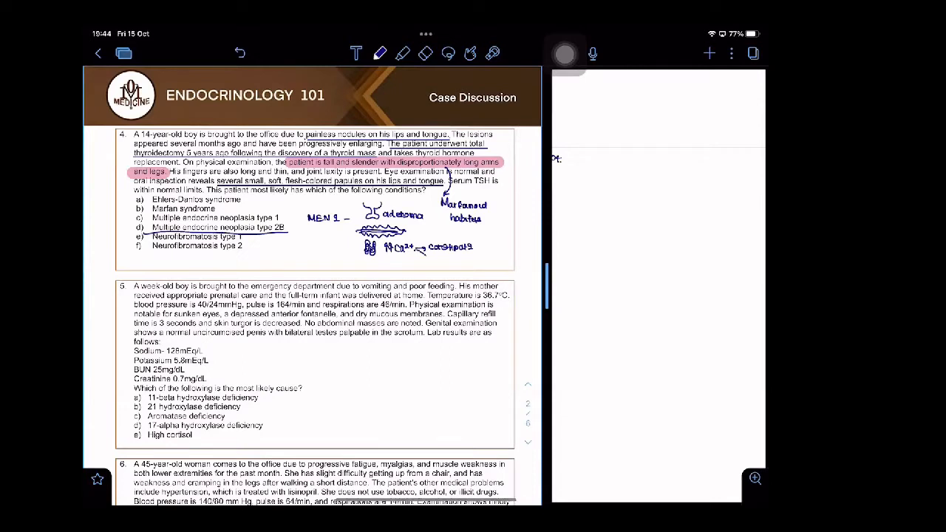
{"action": "left_click", "coordinate": [435, 257]}
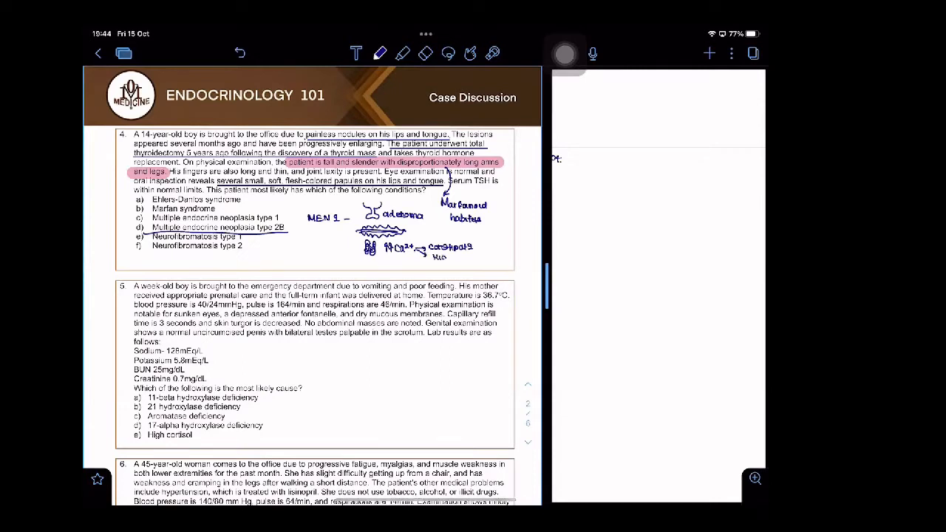
{"action": "type", "text": "kidney stone"}
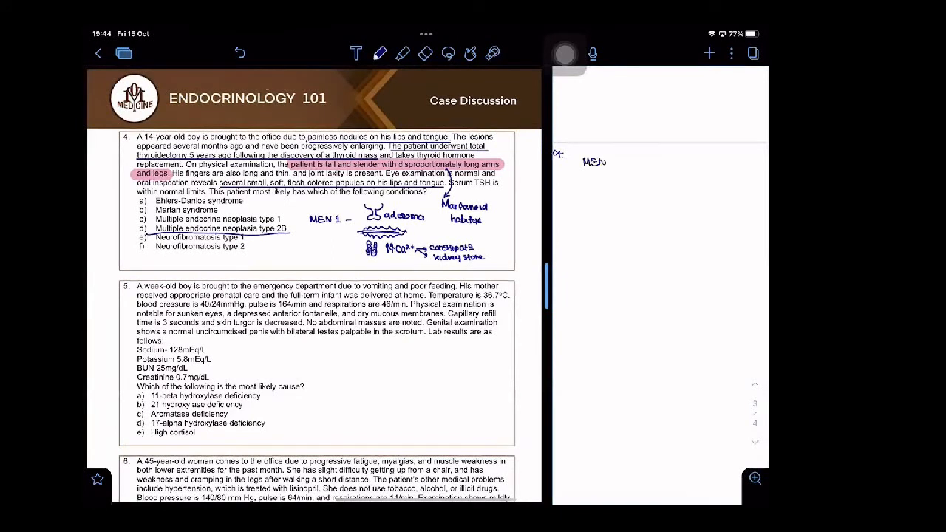
- Write the MEN 2A features: pheochromocytoma, medullary thyroid carcinoma, parathyroid hyperplasia
{"action": "type", "text": "2A"}
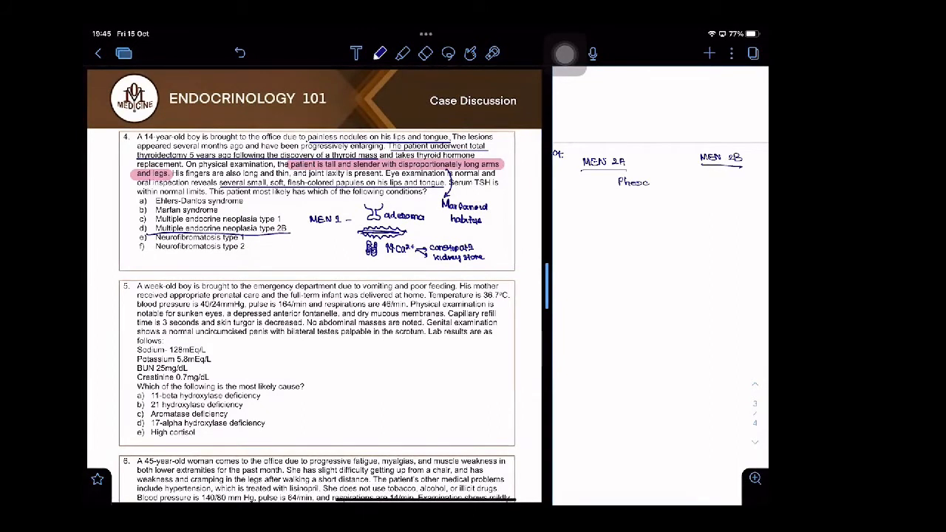
{"action": "type", "text": "chr"}
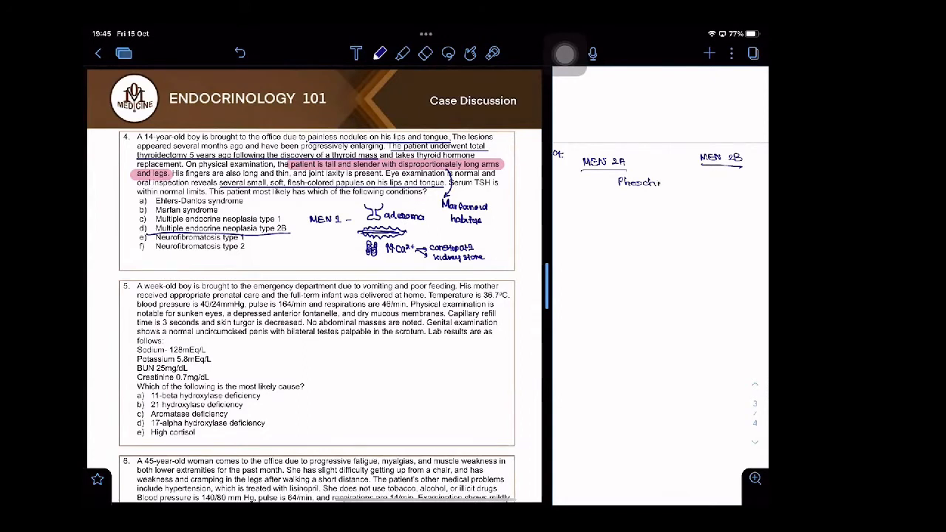
{"action": "type", "text": "omocyl"}
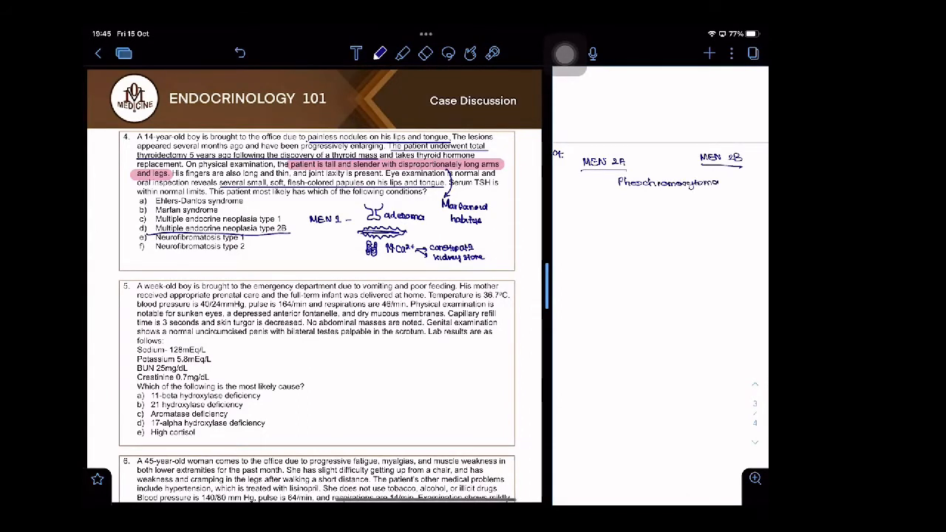
{"action": "type", "text": "Medullary Thyroid carcinoma"}
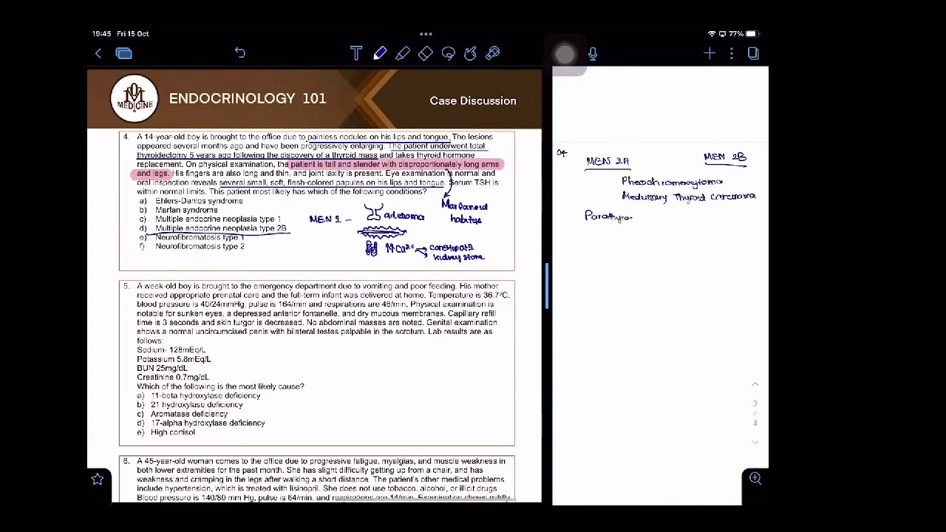
{"action": "type", "text": "hyp-"}
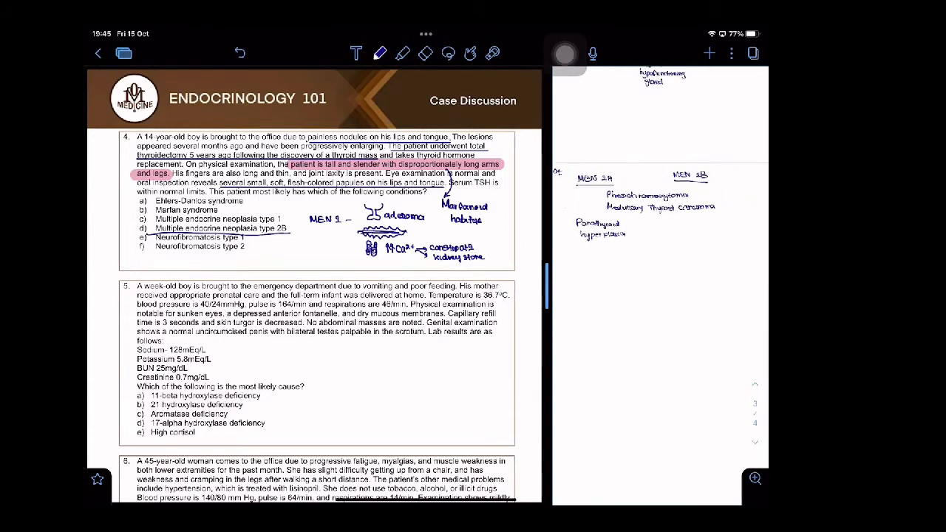
- Write 'Mucosal Neuromas' and 'Marfanoid habitus' under MEN 2B
{"action": "type", "text": "Mucosal"}
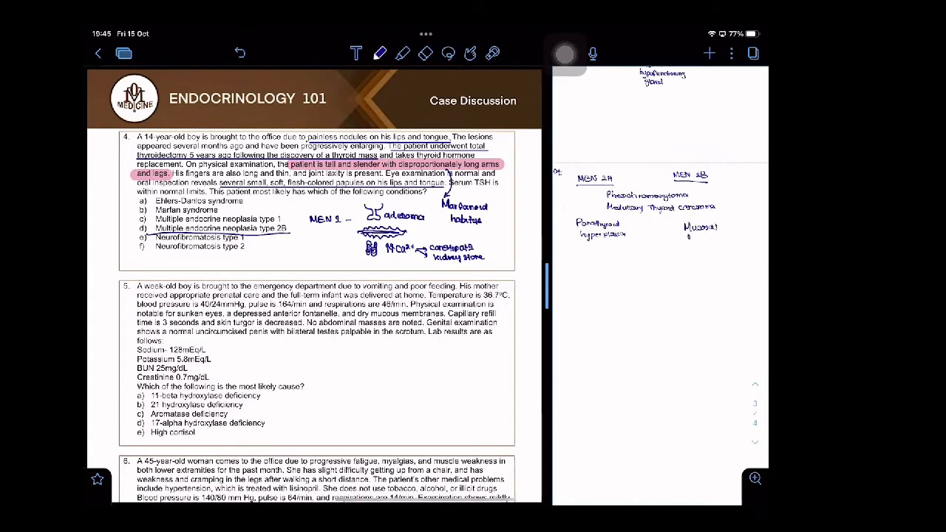
{"action": "type", "text": "Neuromas"}
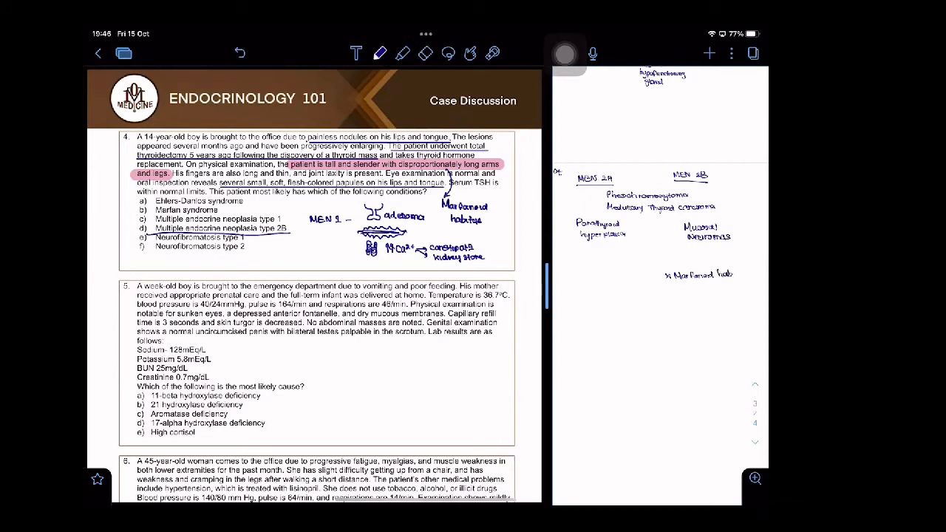
{"action": "type", "text": "habitus"}
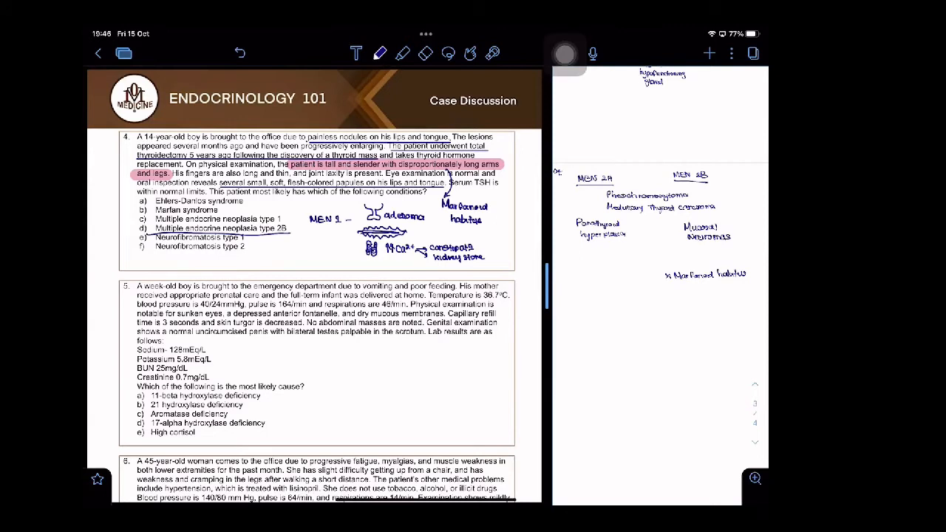
{"action": "mouse_move", "coordinate": [695, 150]}
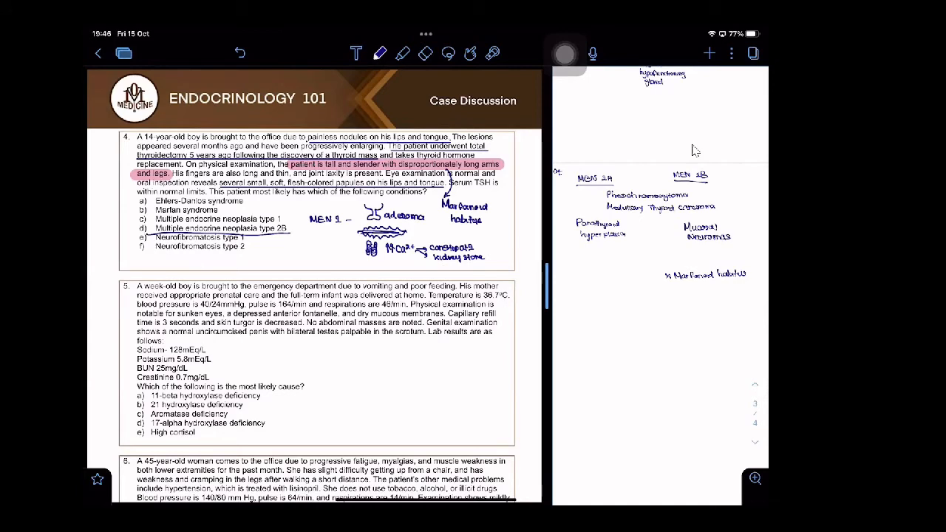
- Search all notes for 'Pheochr' and open the Endocrinology- Adrenal Medulla note
{"action": "left_click", "coordinate": [123, 53]}
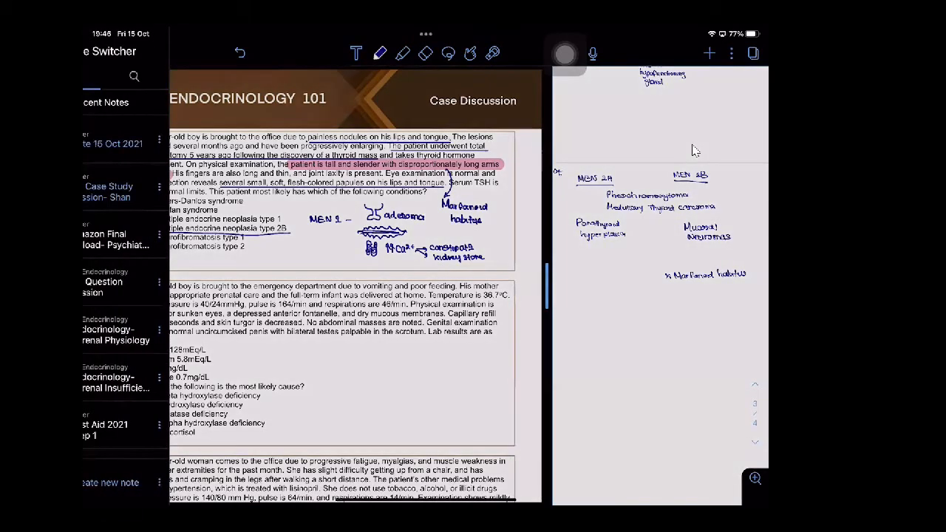
{"action": "left_click", "coordinate": [185, 76]}
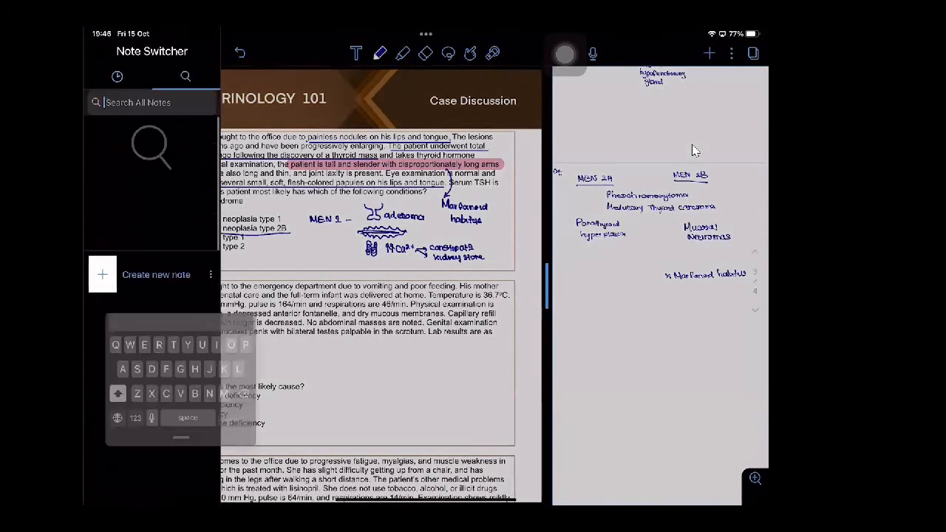
{"action": "type", "text": "Phrn"}
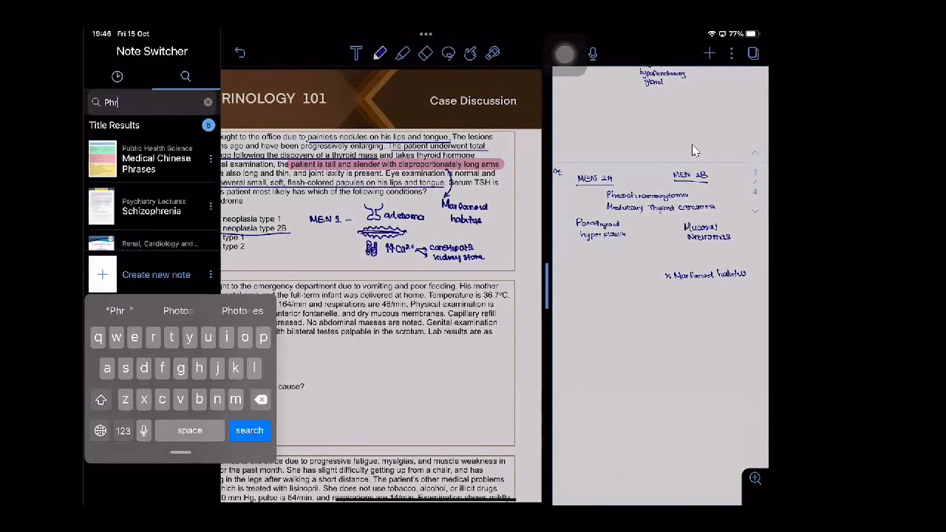
{"action": "type", "text": "eo"}
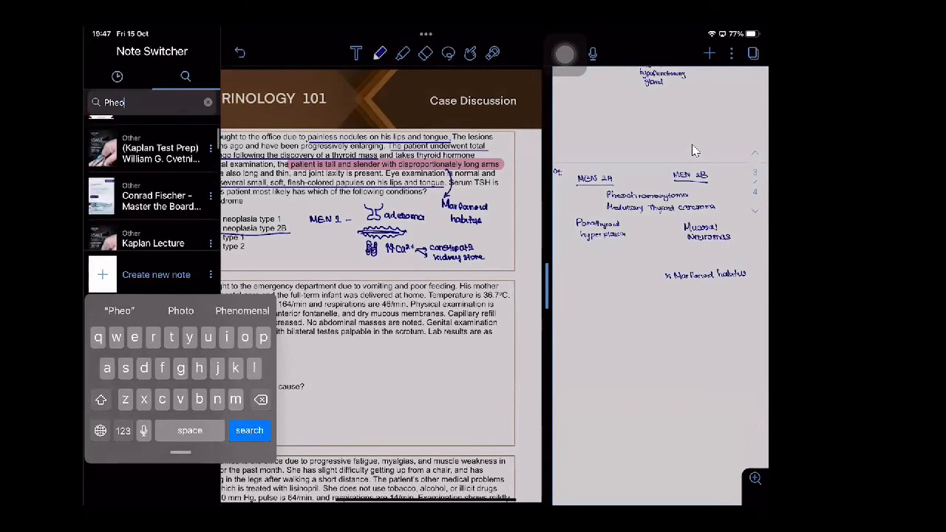
{"action": "type", "text": "chr"}
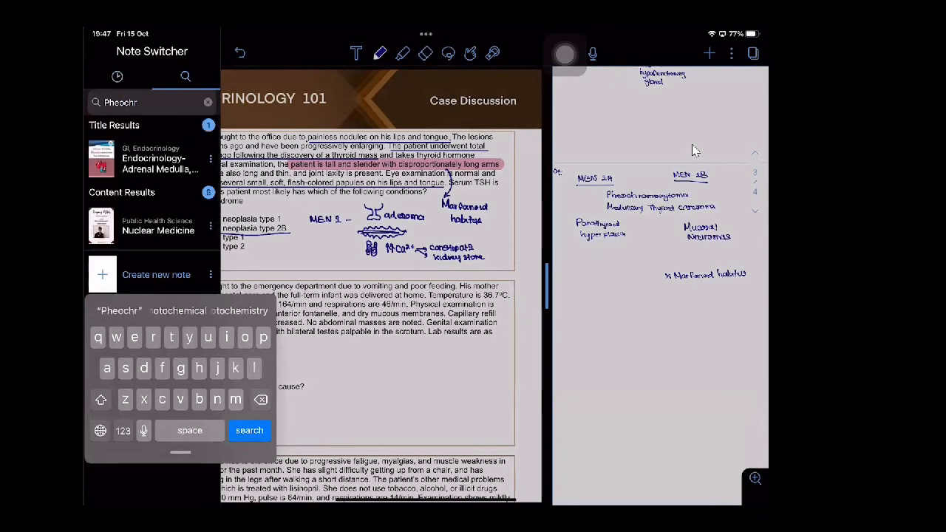
{"action": "left_click", "coordinate": [153, 158]}
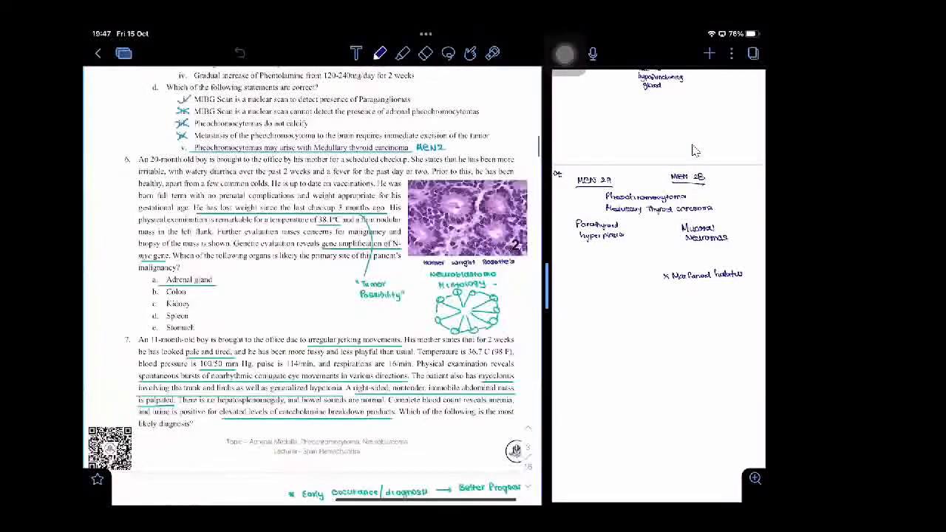
- Scroll through the adrenal medulla note to the pheochromocytoma Treatment page
{"action": "scroll", "scroll_direction": "up", "scroll_amount": 3}
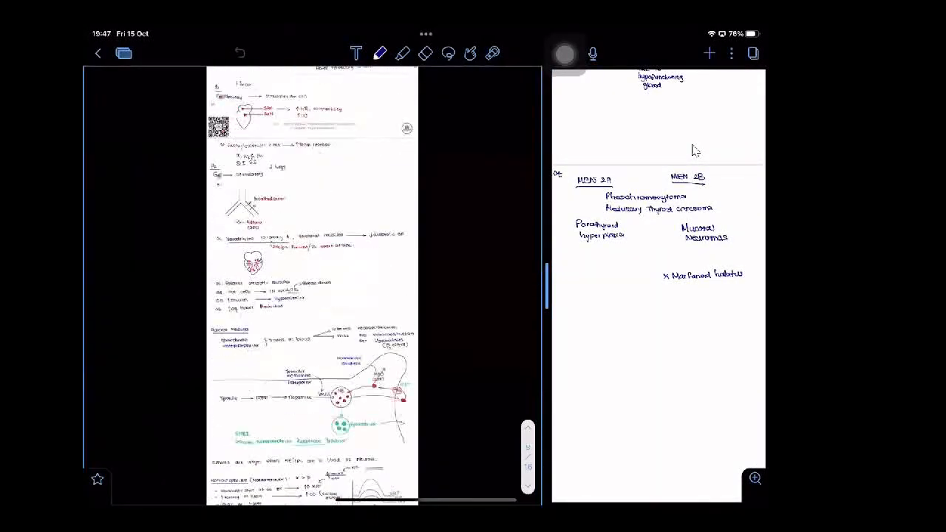
{"action": "scroll", "scroll_direction": "up", "scroll_amount": 3}
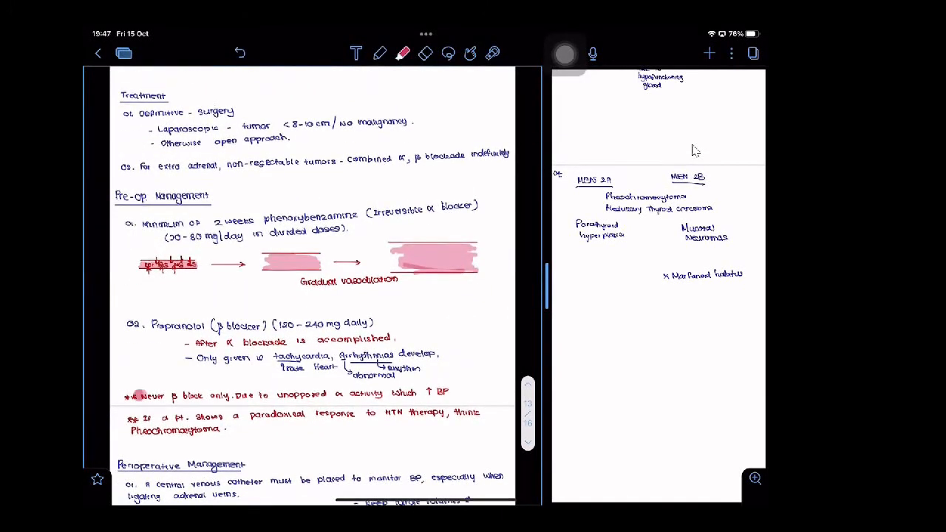
{"action": "left_click_drag", "start_coordinate": [133, 393], "coordinate": [450, 393]}
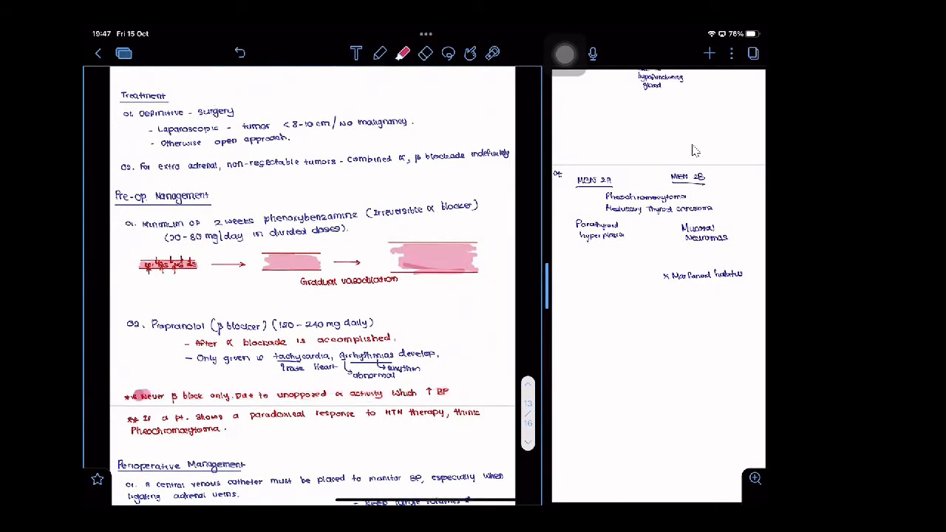
- Go back to the Endocrinology 101 case PDF and scroll to questions 5 and 6
{"action": "left_click", "coordinate": [123, 53]}
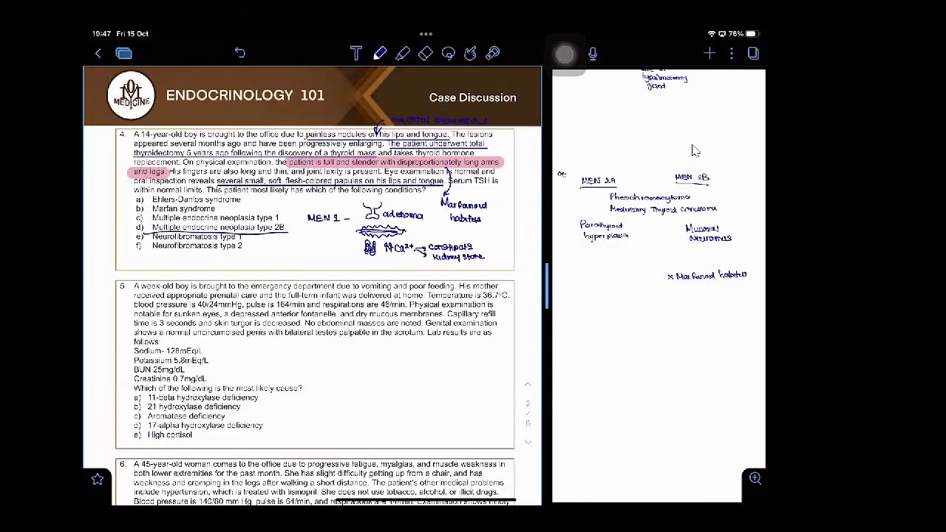
{"action": "scroll", "scroll_direction": "down", "scroll_amount": 3}
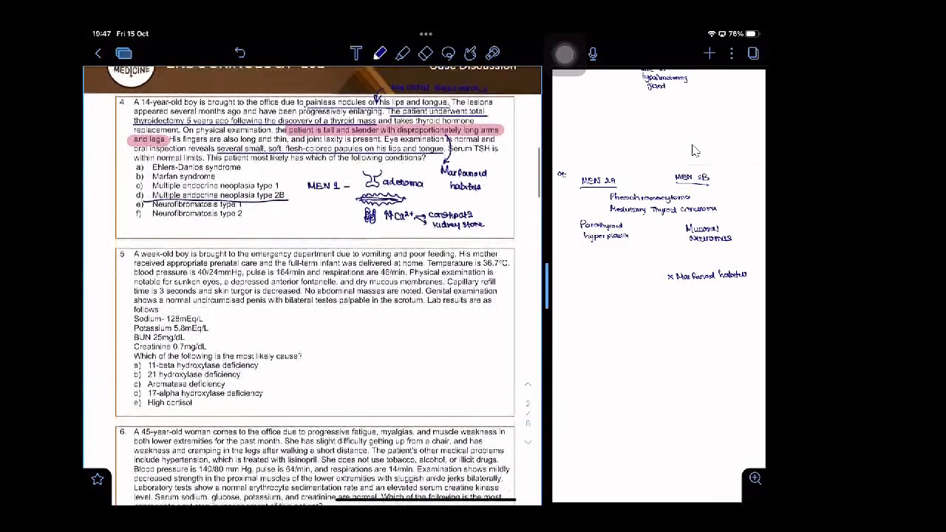
{"action": "scroll", "scroll_direction": "down", "scroll_amount": 3}
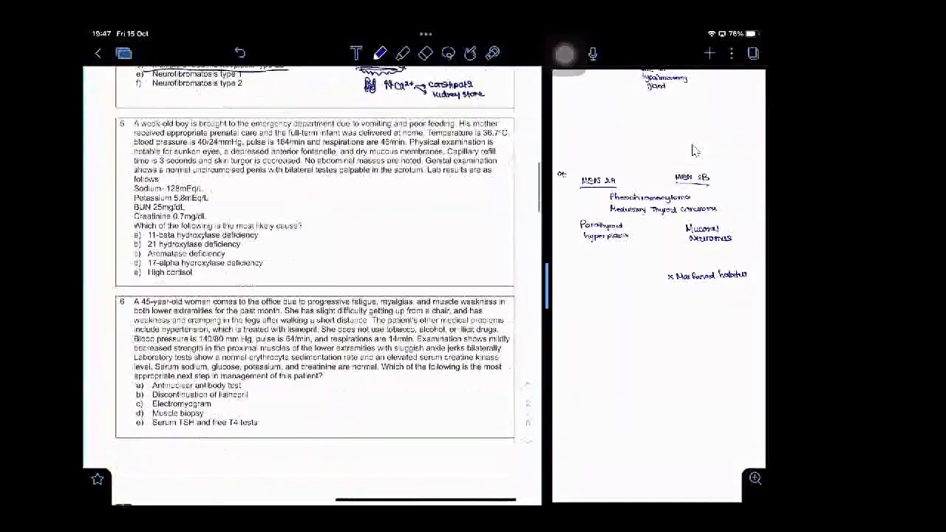